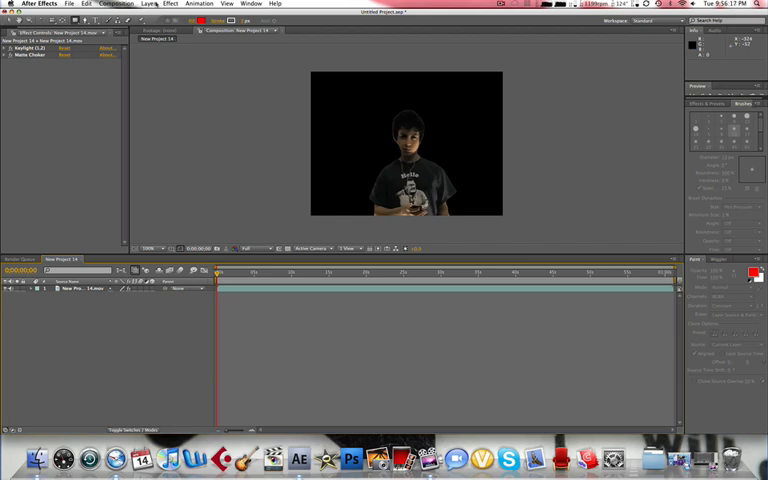
# Add a Levels effect to the dancer layer, after its Keylight and Matte Choker.
pyautogui.click(169, 3)
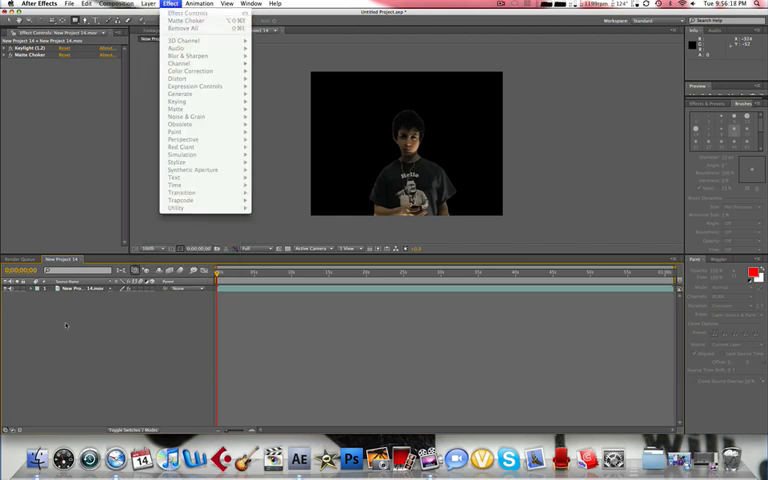
pyautogui.click(148, 4)
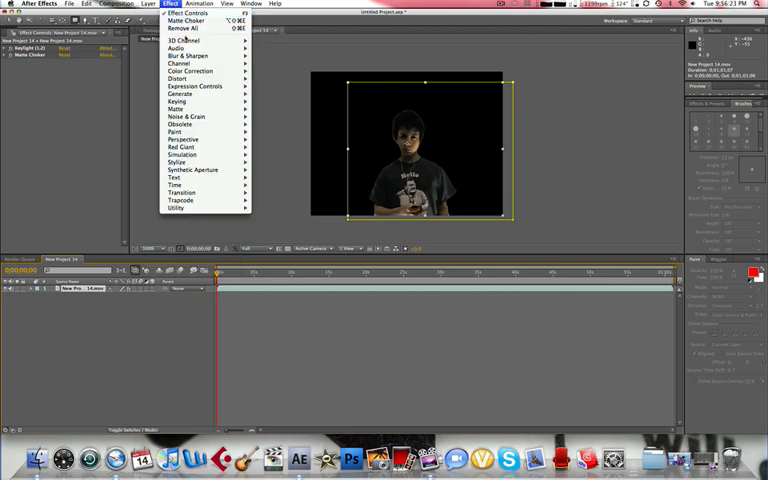
pyautogui.moveTo(190, 71)
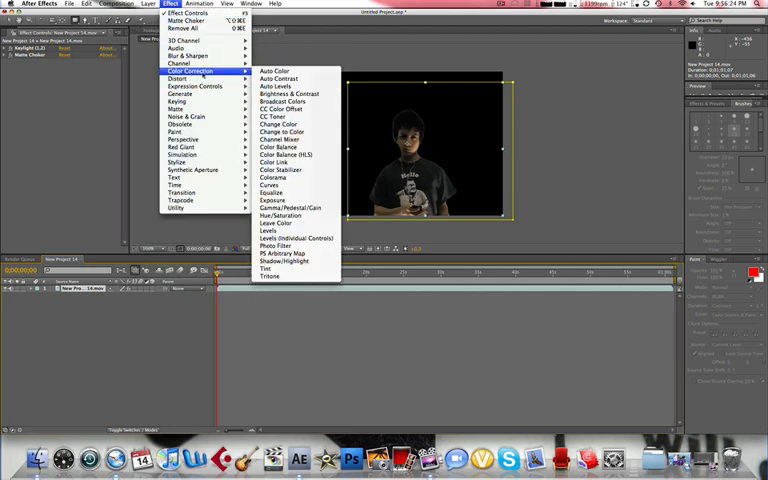
pyautogui.moveTo(290, 108)
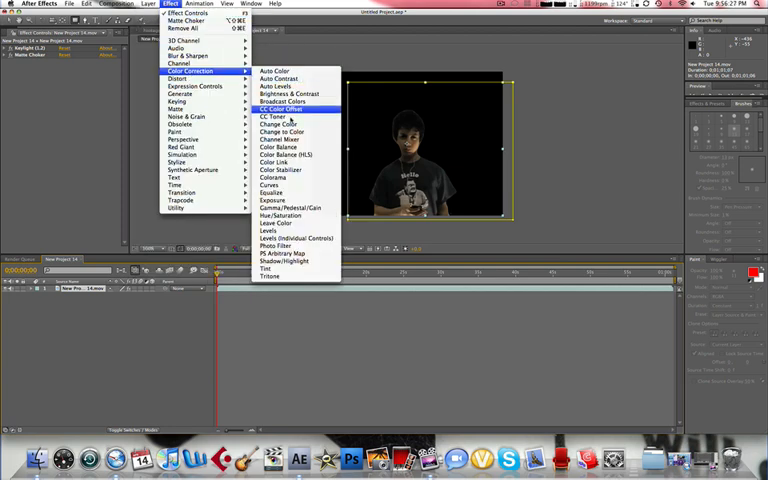
pyautogui.click(268, 224)
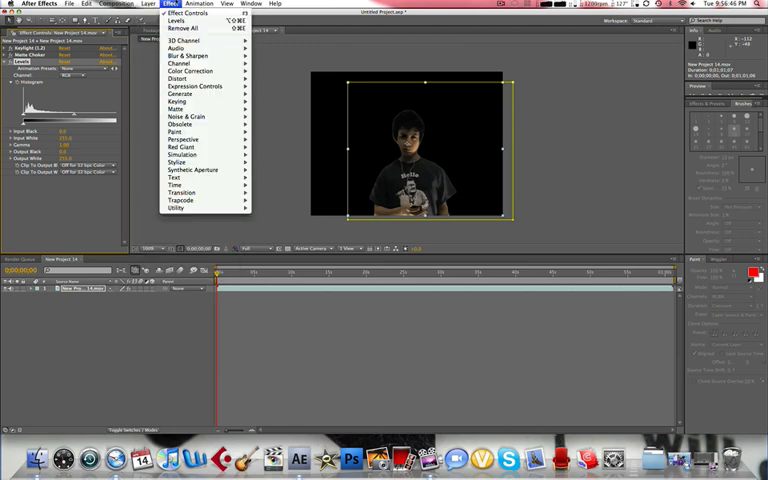
# Create an orange solid named bg to serve as the dancer's background.
pyautogui.click(149, 4)
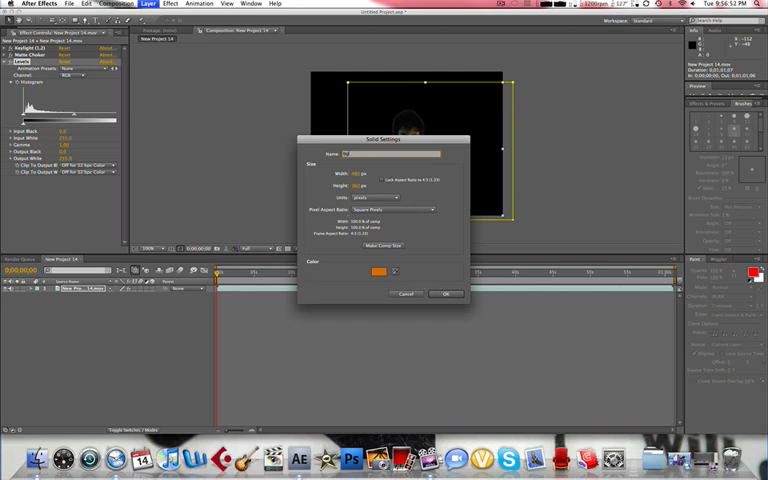
pyautogui.click(446, 293)
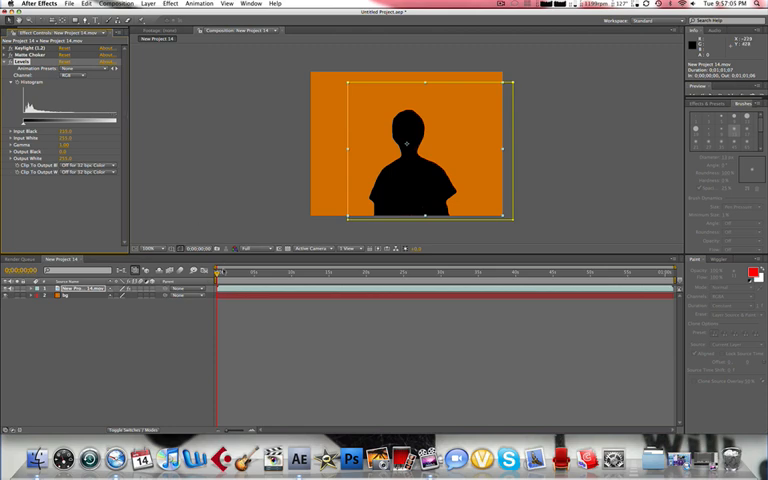
# Preview the silhouette later in the clip, then return to the start.
pyautogui.click(368, 273)
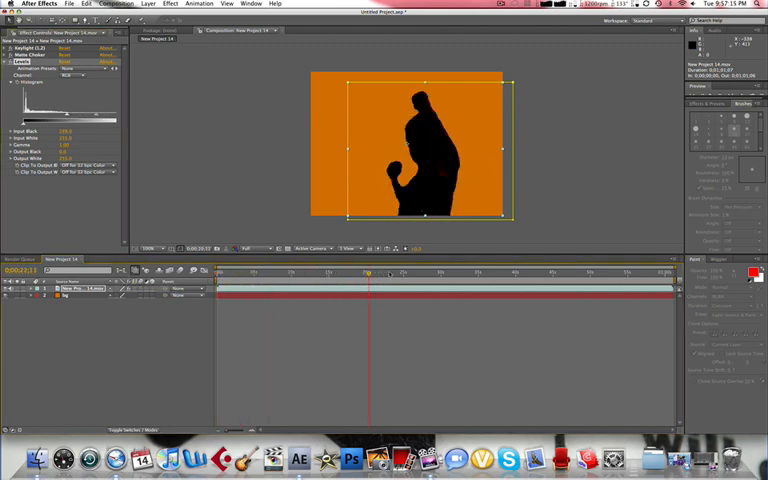
pyautogui.click(597, 272)
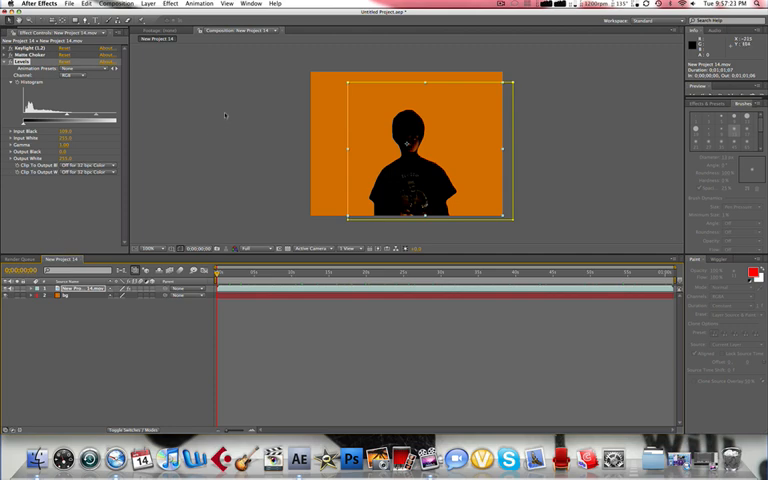
pyautogui.moveTo(215, 116)
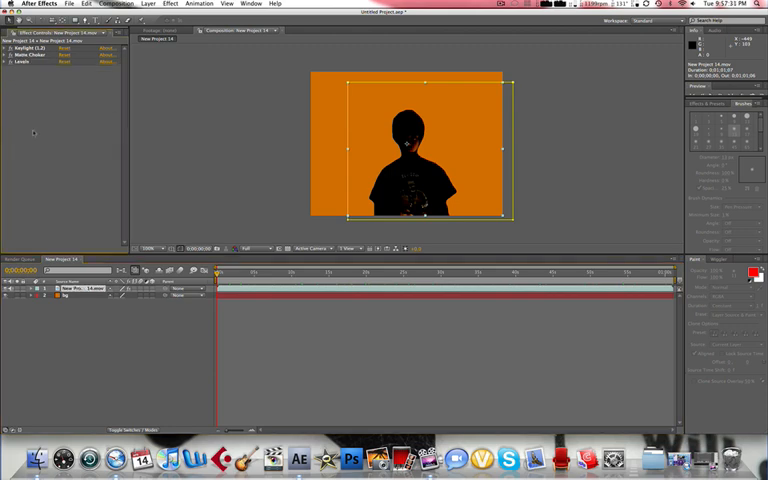
# Import the recently used song .m4a file from Import Recent Footage.
pyautogui.click(70, 4)
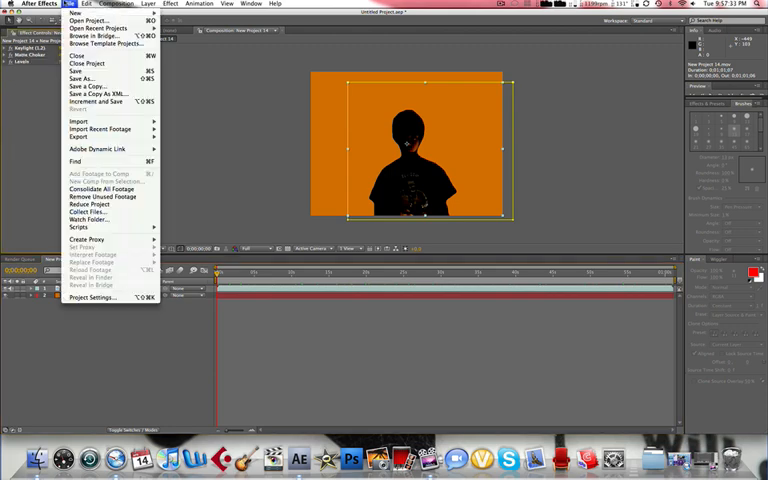
pyautogui.click(38, 4)
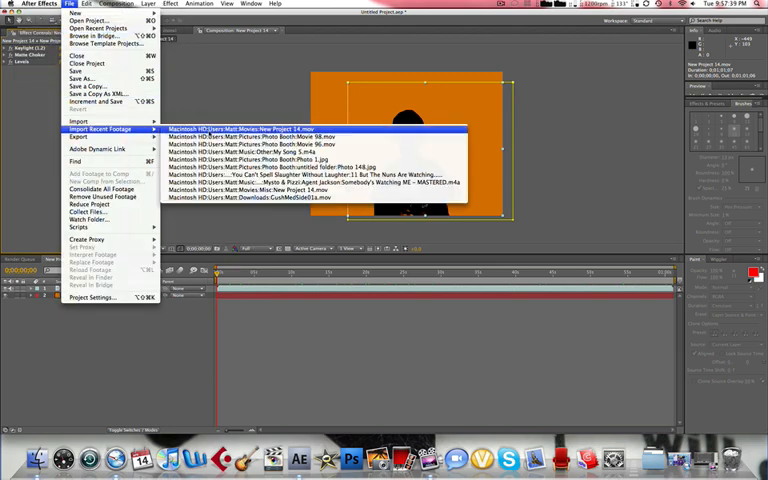
pyautogui.moveTo(310, 143)
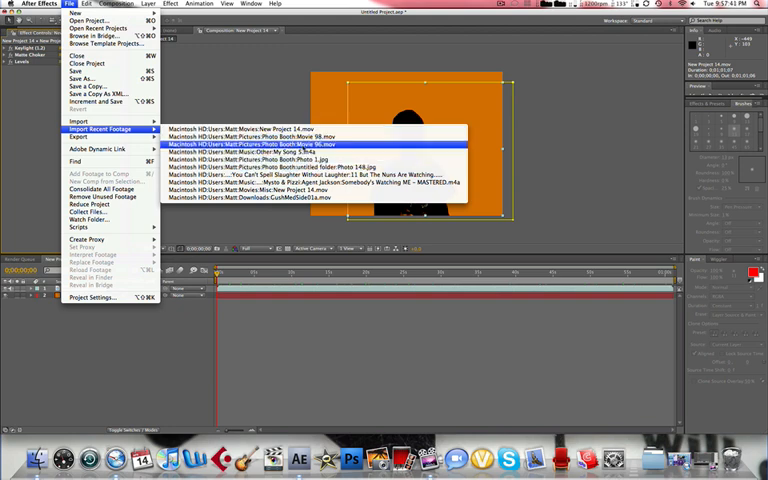
pyautogui.moveTo(310, 166)
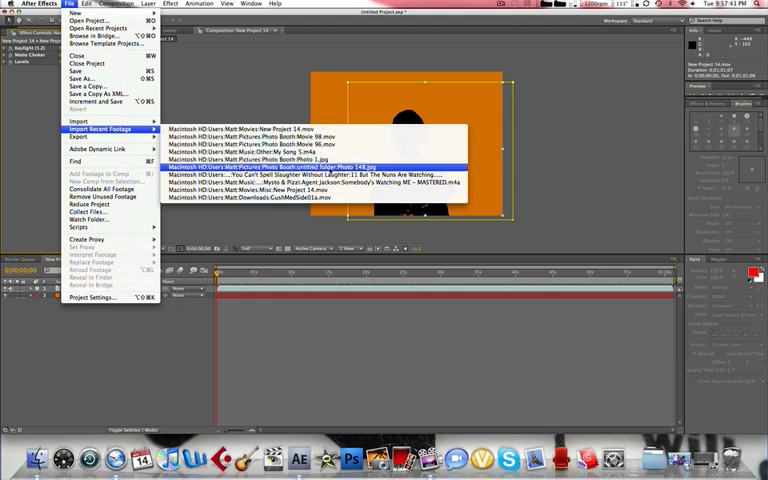
pyautogui.click(300, 166)
pyautogui.write('bg')
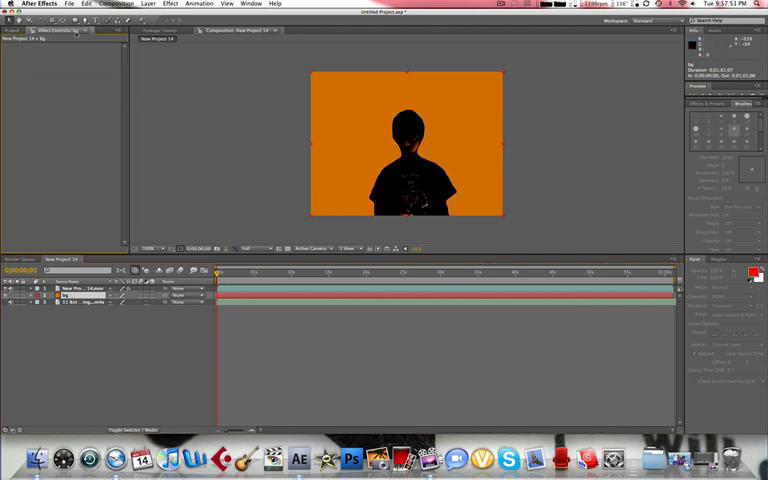
# Apply a Generate > Ramp effect to the bg layer.
pyautogui.click(147, 4)
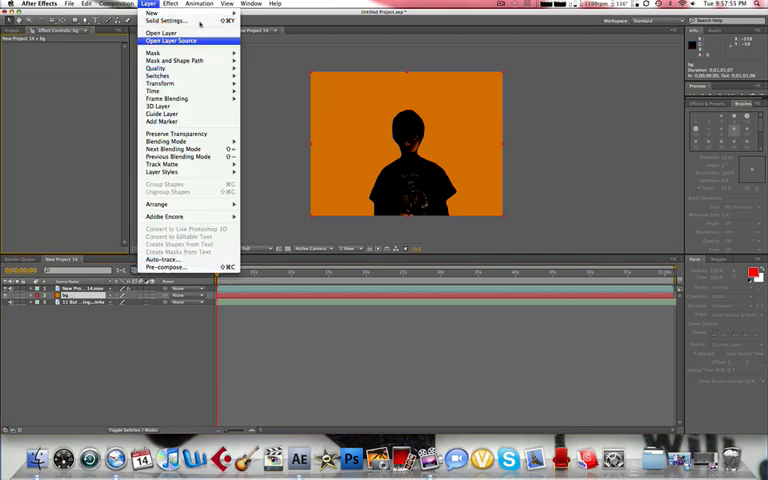
pyautogui.click(170, 4)
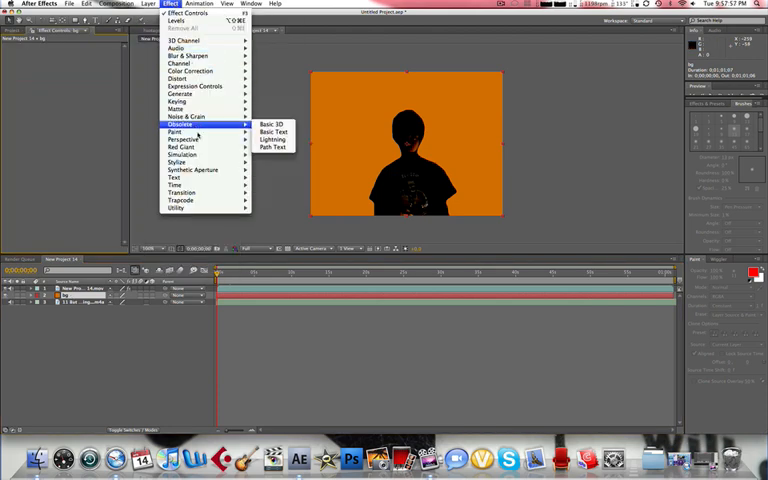
pyautogui.moveTo(192, 85)
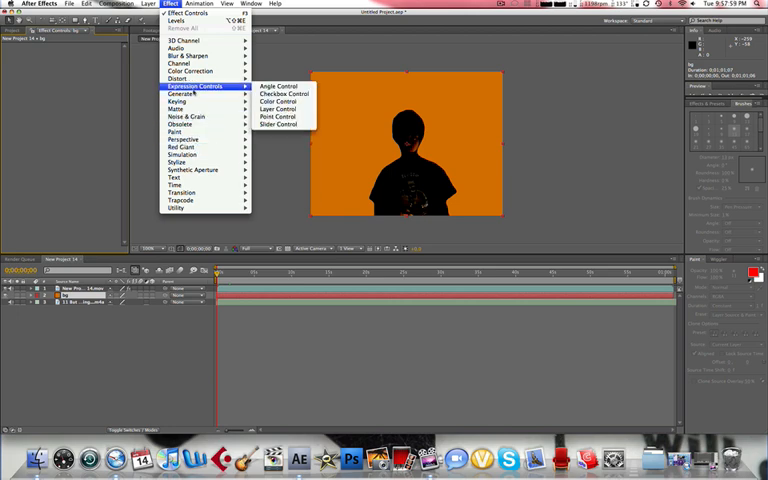
pyautogui.moveTo(183, 93)
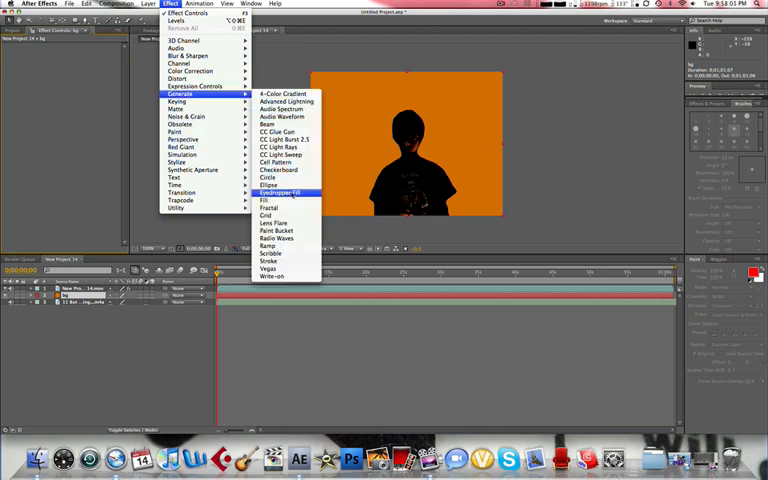
pyautogui.click(268, 246)
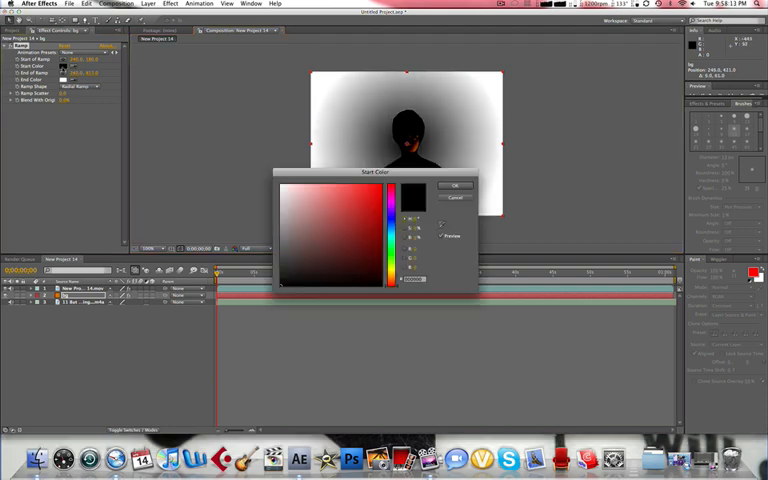
# Set the ramp's Start Color to pale yellow and End Color to dark orange.
pyautogui.click(392, 250)
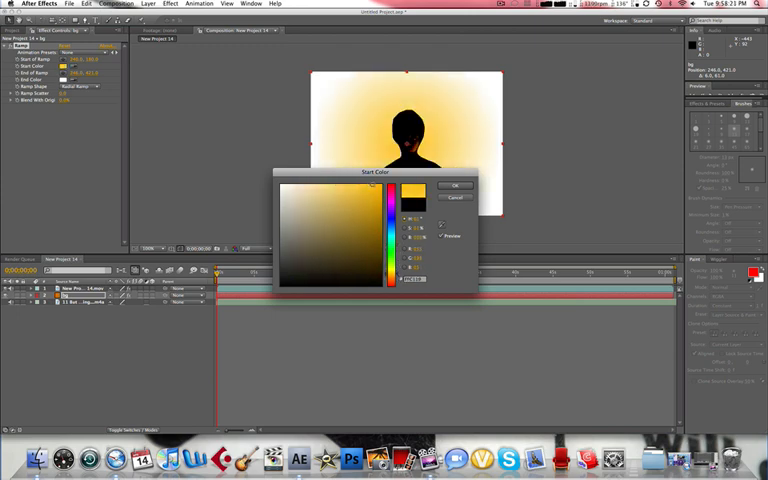
pyautogui.click(454, 185)
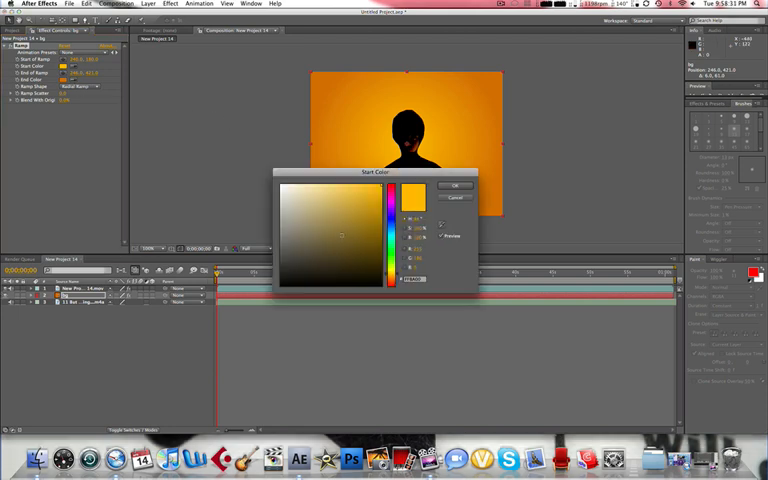
pyautogui.click(308, 190)
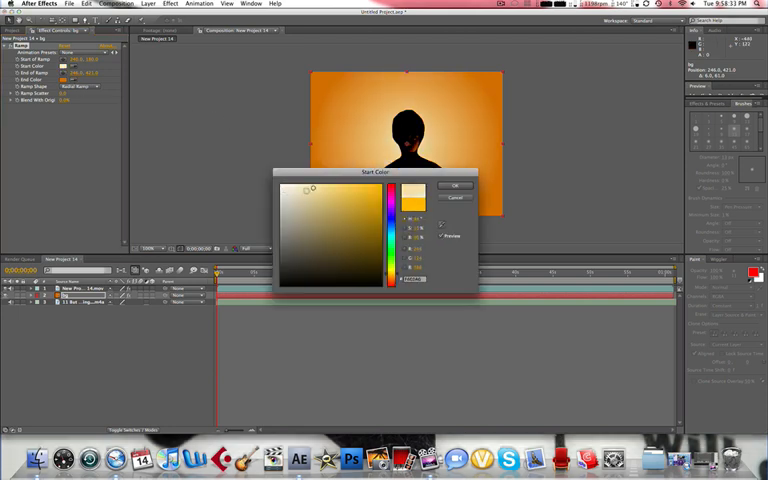
pyautogui.click(315, 190)
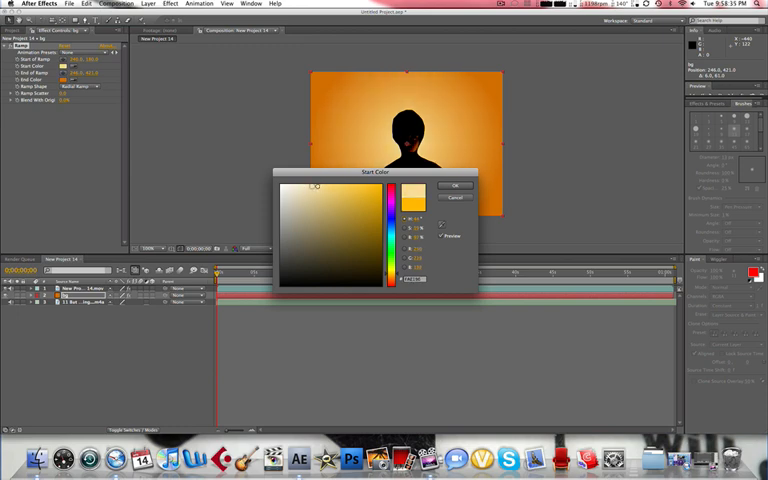
pyautogui.click(455, 186)
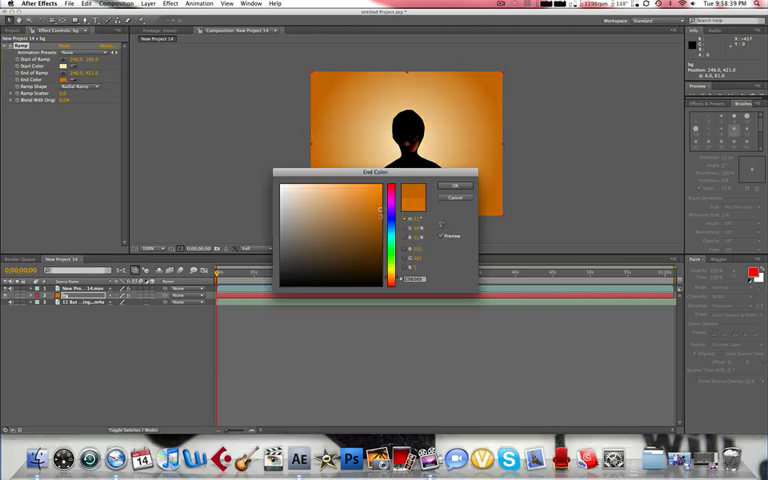
pyautogui.click(375, 218)
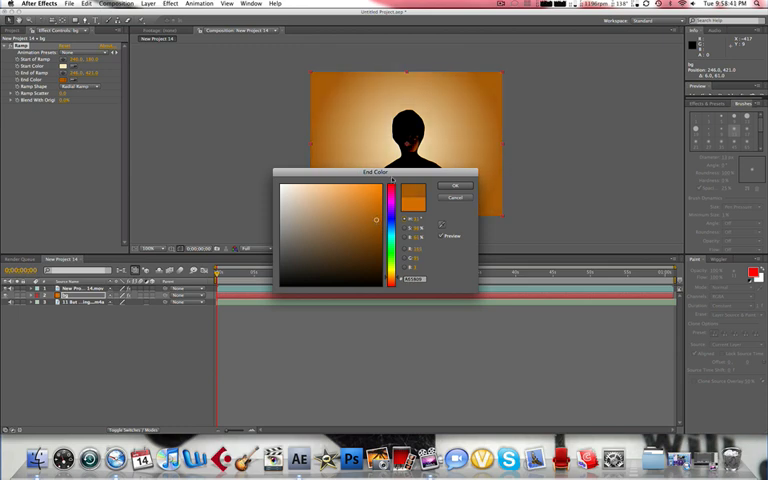
pyautogui.click(456, 185)
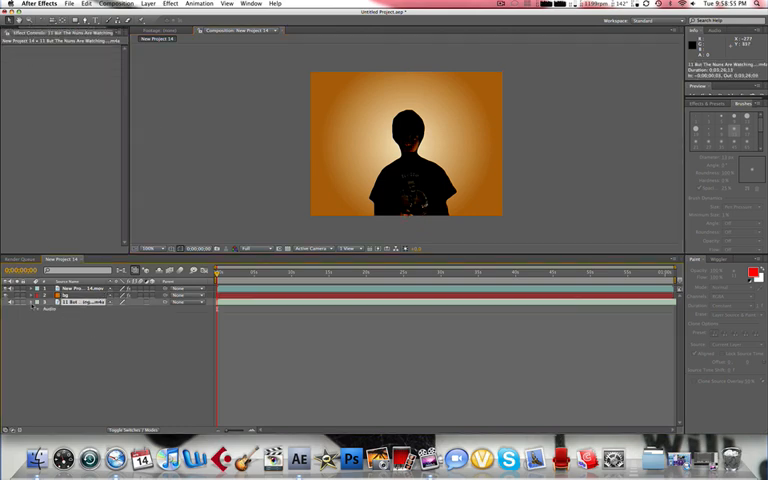
# Expand the song layer's audio properties and add a new adjustment layer on top.
pyautogui.click(17, 308)
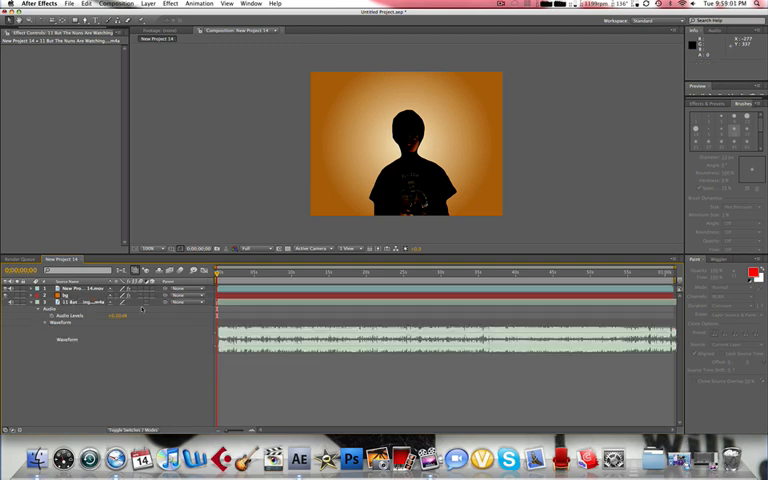
pyautogui.moveTo(612, 178)
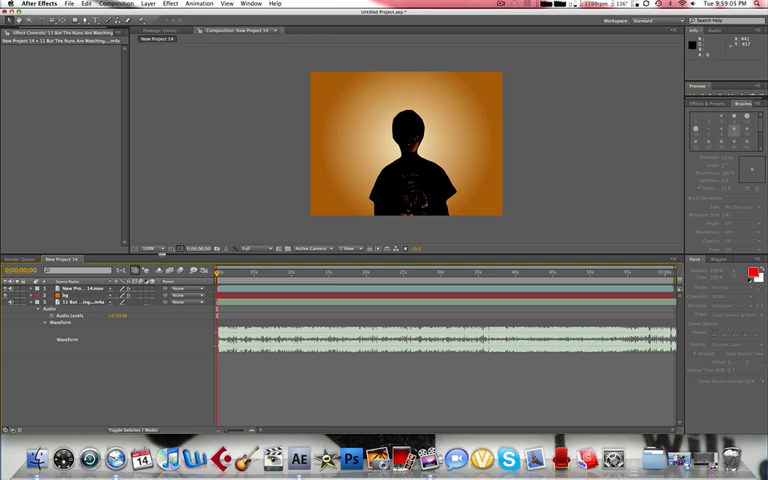
pyautogui.click(146, 4)
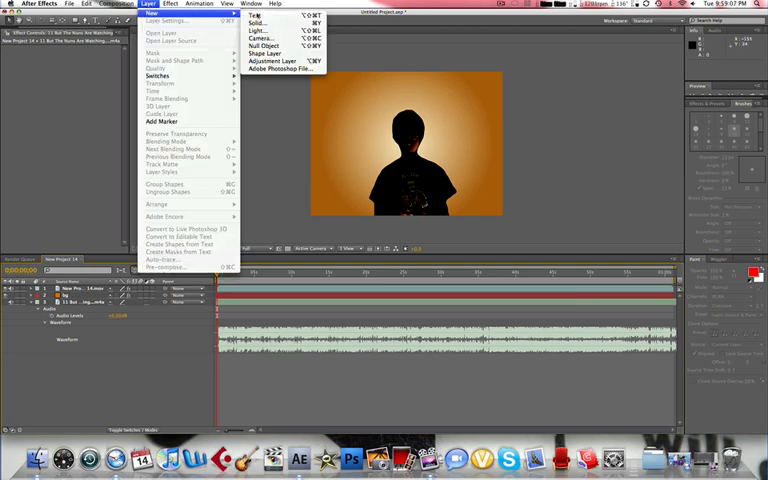
pyautogui.click(270, 61)
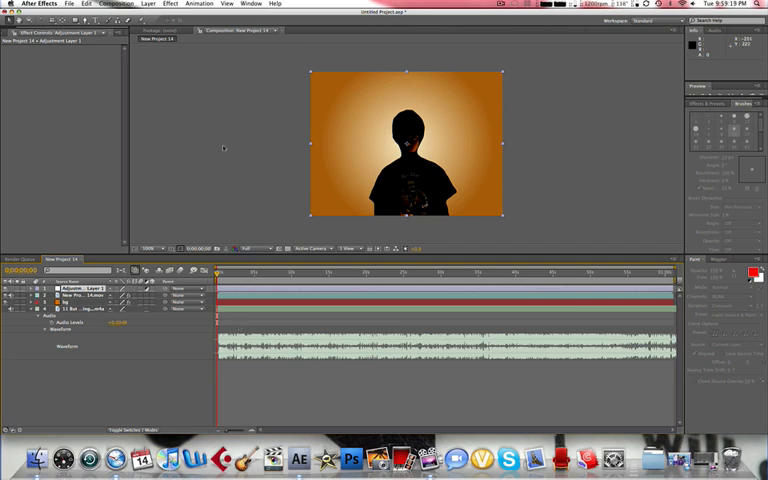
# Open the Effect menu for Adjustment Layer 1.
pyautogui.click(169, 4)
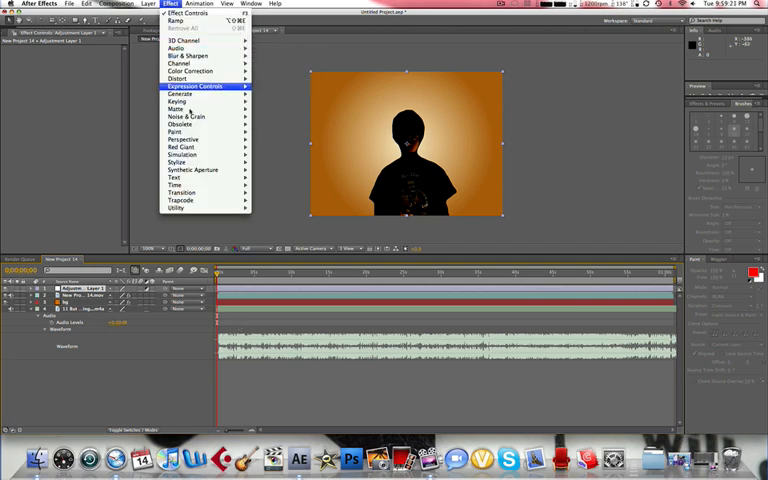
pyautogui.moveTo(175, 162)
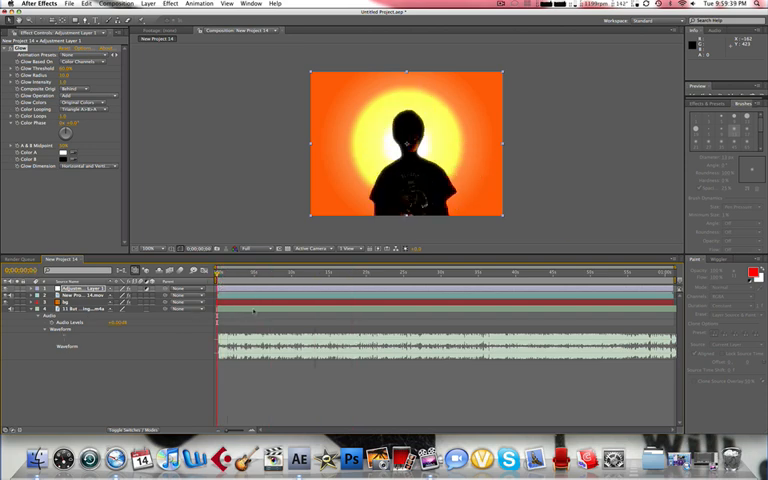
# Convert the song's audio to keyframes and expand the Audio Amplitude layer's sliders.
pyautogui.rightClick(85, 315)
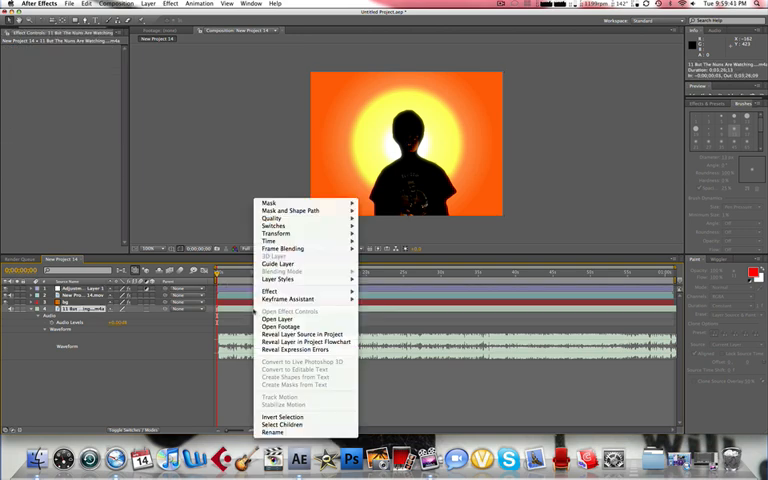
pyautogui.moveTo(290, 299)
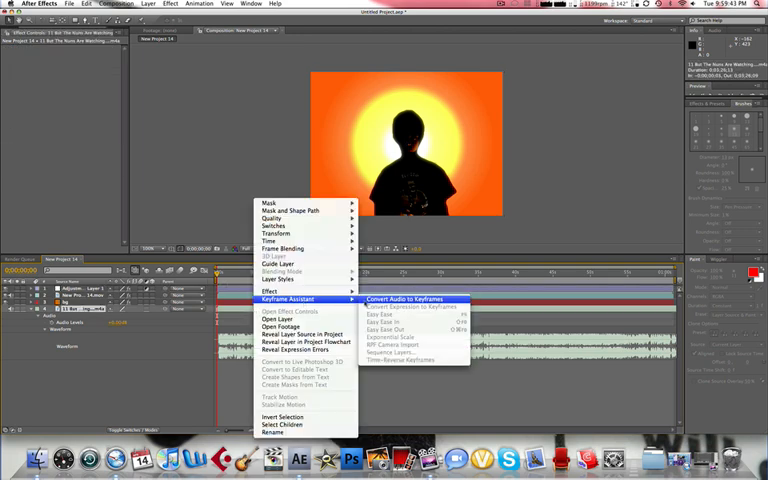
pyautogui.click(402, 298)
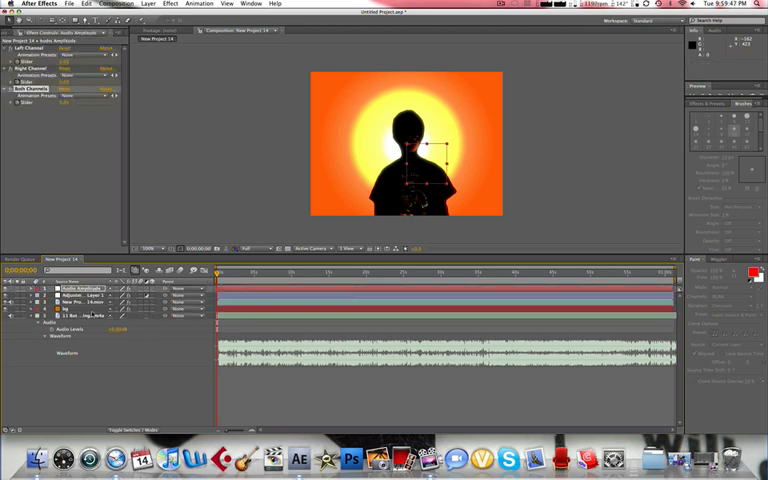
pyautogui.click(31, 312)
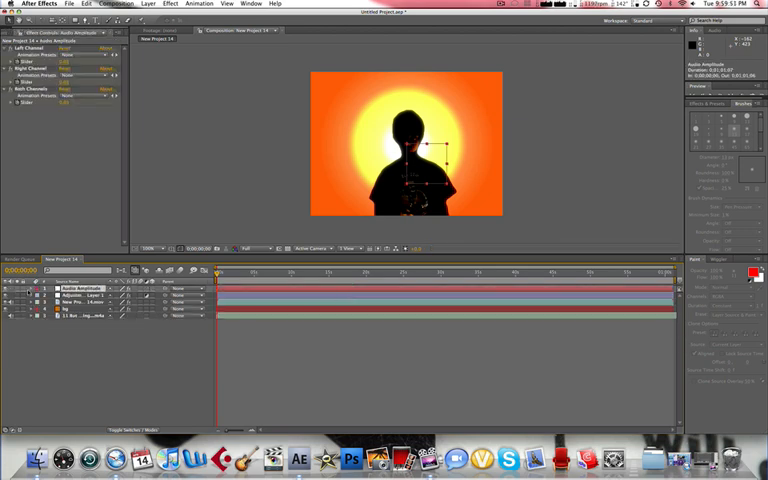
pyautogui.click(8, 289)
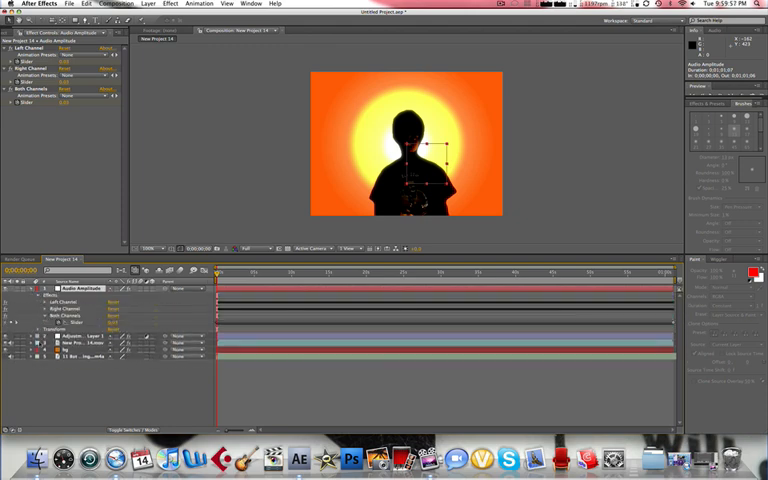
# Select the glowing Adjustment Layer 1 for removal and begin adding a new adjustment layer.
pyautogui.click(70, 338)
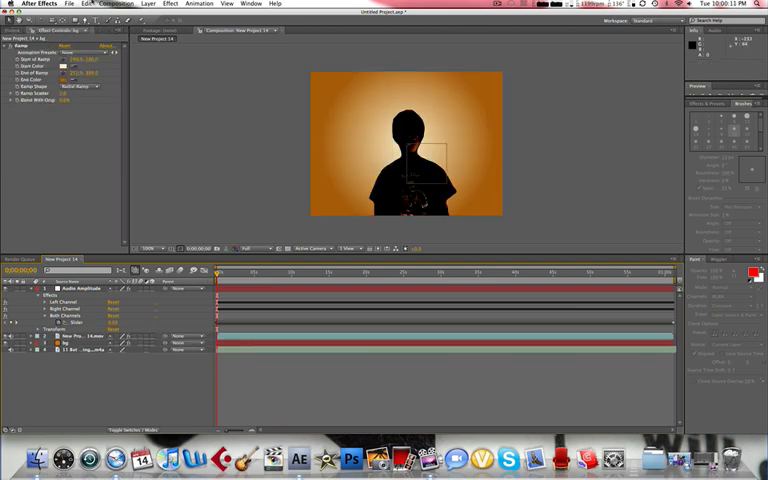
pyautogui.click(149, 4)
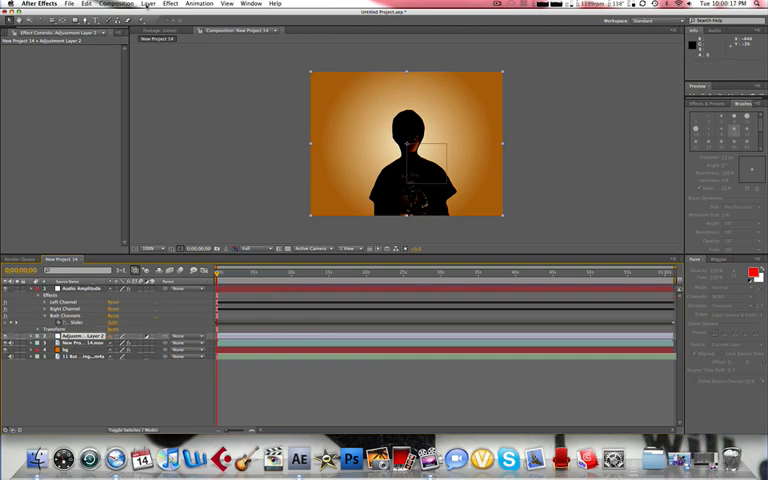
# Apply Stylize > Glow to Adjustment Layer 2 and add an expression to Glow Threshold.
pyautogui.click(165, 4)
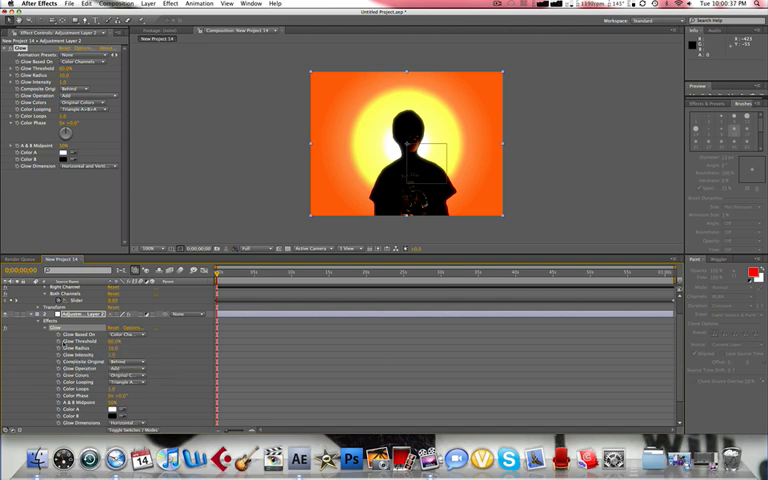
pyautogui.moveTo(60, 348)
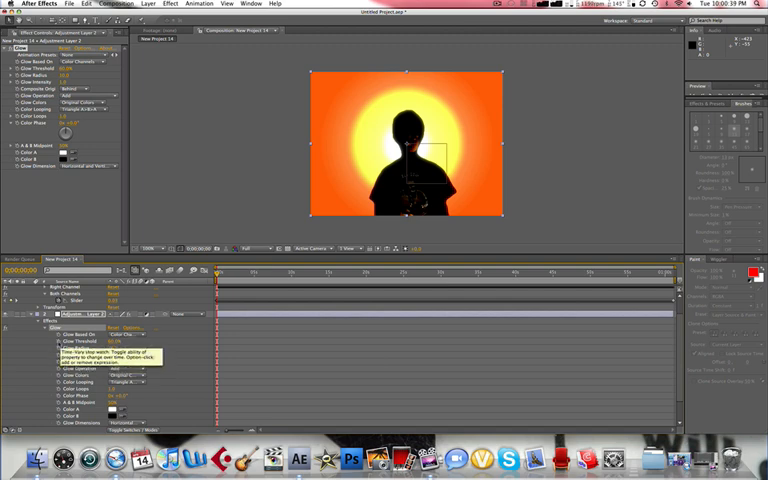
pyautogui.click(43, 345)
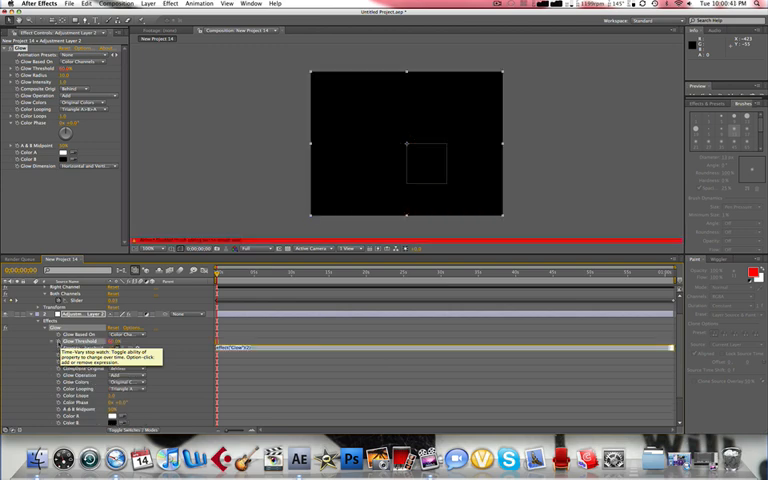